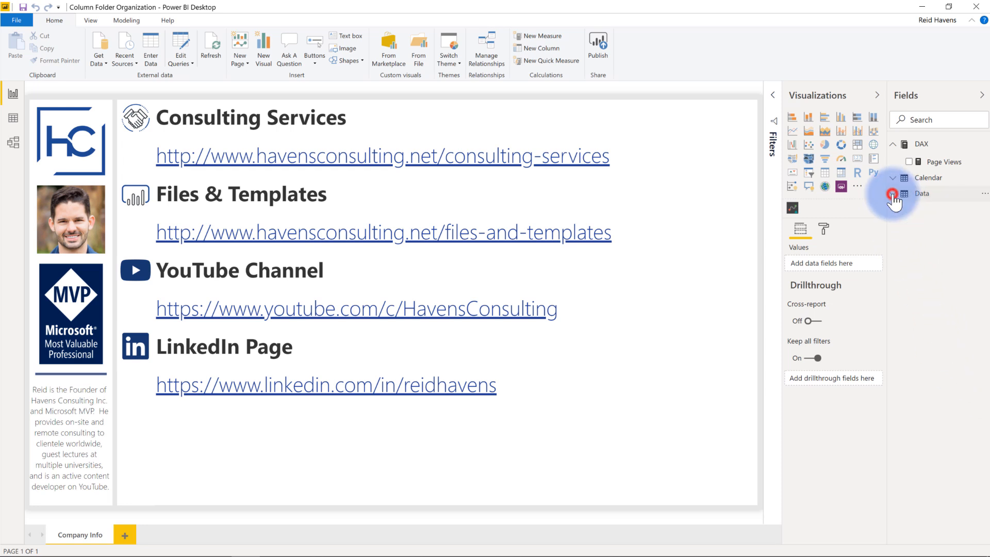
# Expand the Data table and its System Columns folder to show Month Year and Page Views.
pyautogui.click(892, 194)
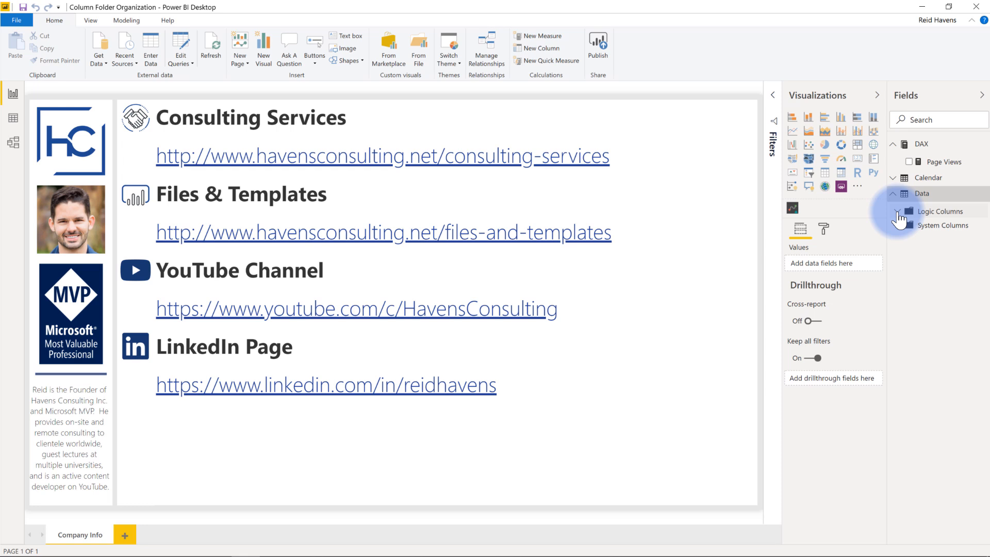
pyautogui.click(894, 226)
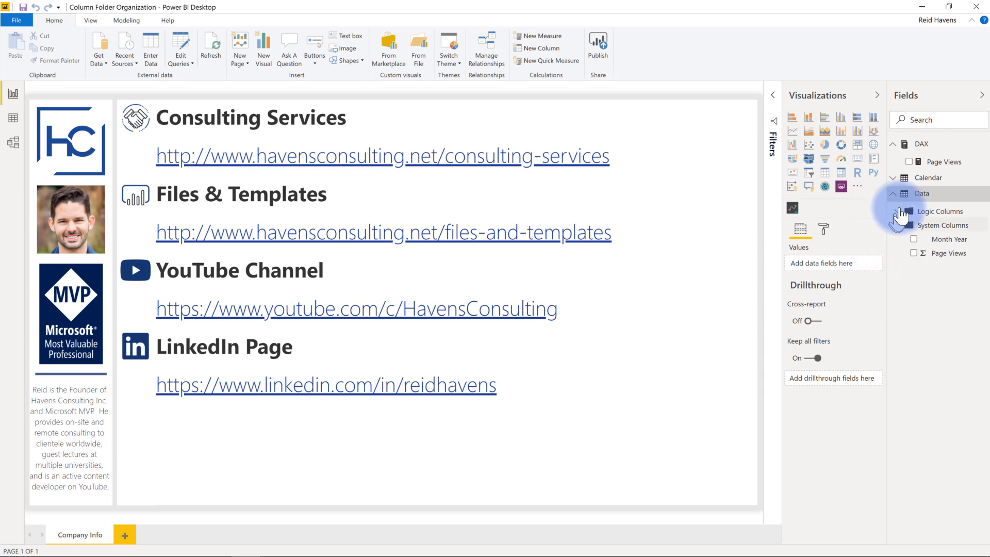
# Expand the Logic Columns folder to reveal the Rating column and its formula tooltip.
pyautogui.click(892, 211)
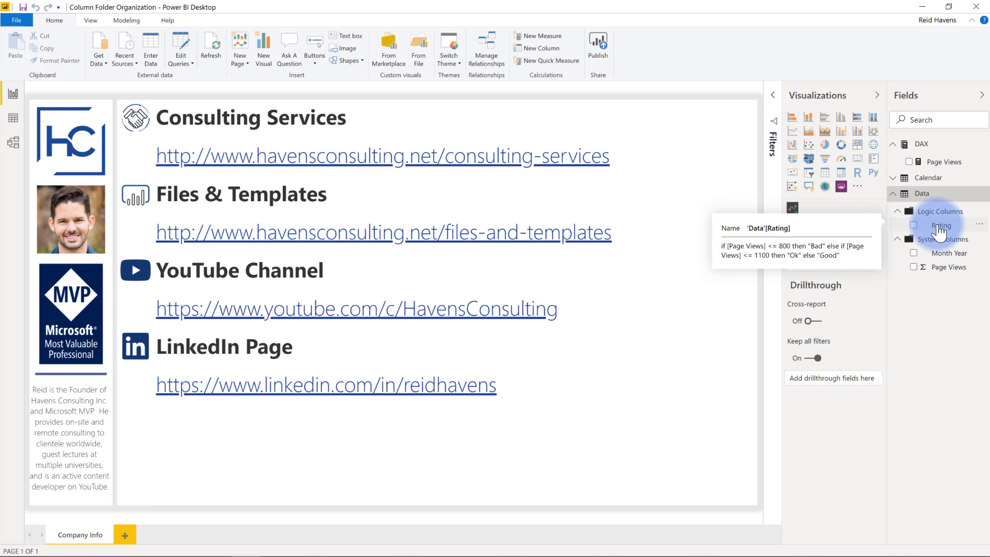
pyautogui.moveTo(943, 161)
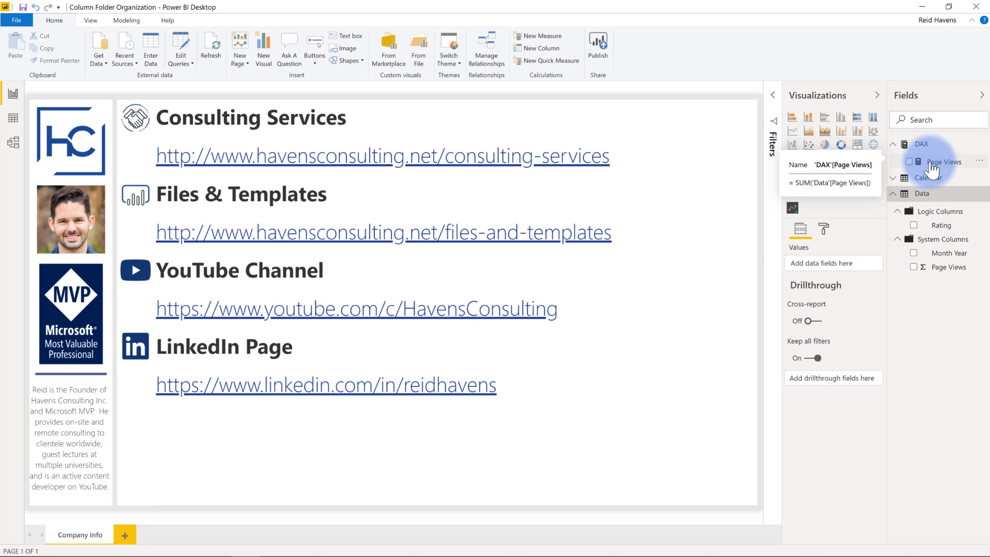
# Select the DAX table's Page Views measure to show SUM('Data'[Page Views]).
pyautogui.click(945, 162)
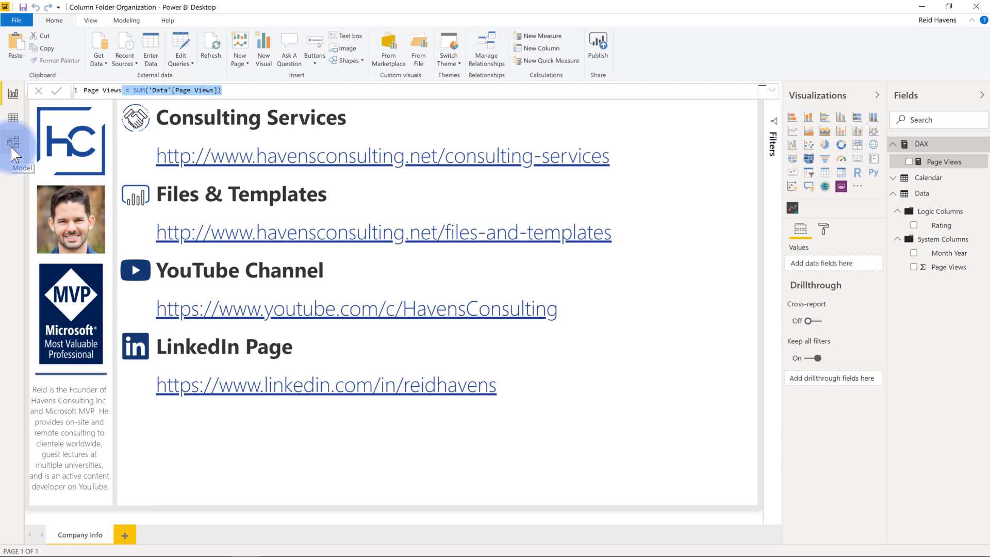
# In Model view, open the Page Views measure's properties and select its description text.
pyautogui.click(13, 142)
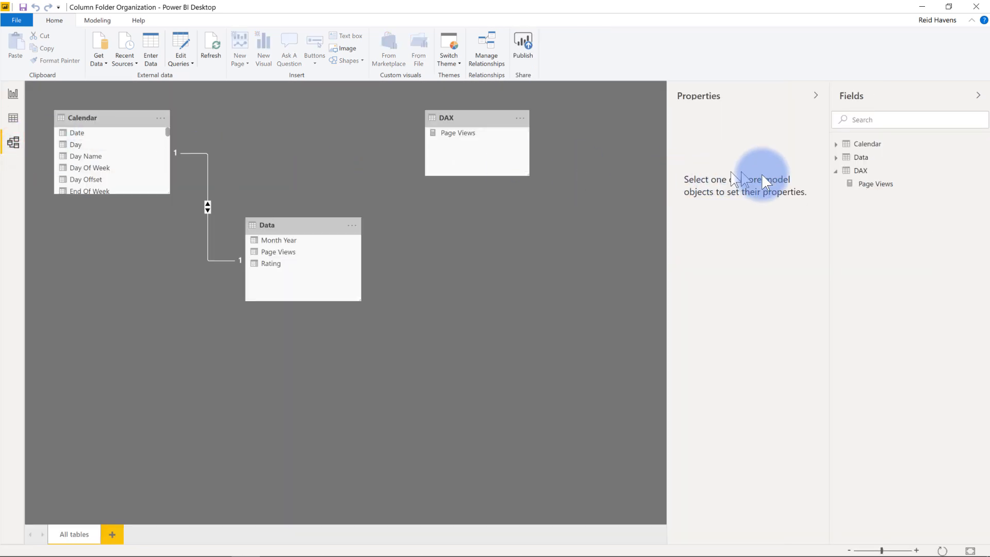
pyautogui.click(876, 184)
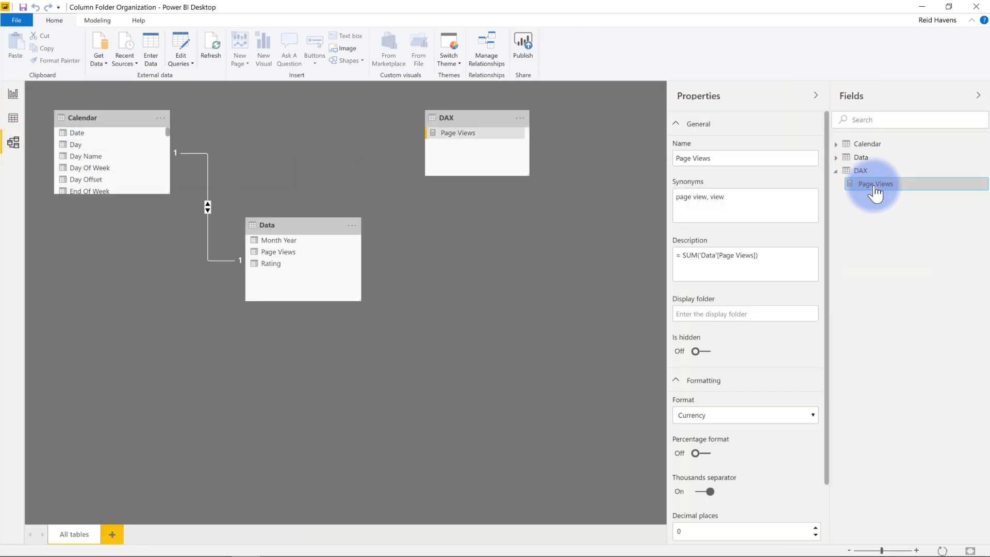
pyautogui.tripleClick(717, 255)
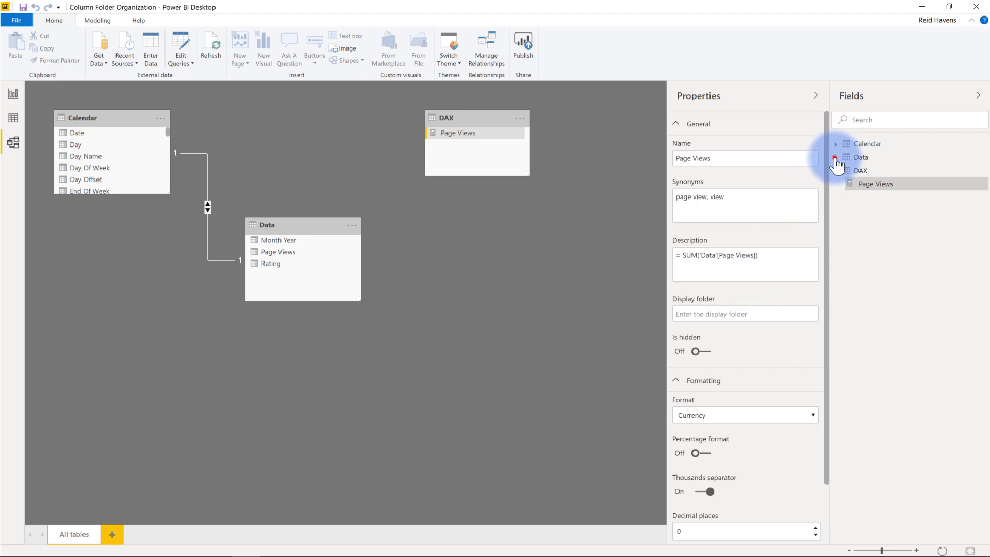
# Inspect Rating's if-then description and Logic Columns display folder, then select Month Year.
pyautogui.click(836, 158)
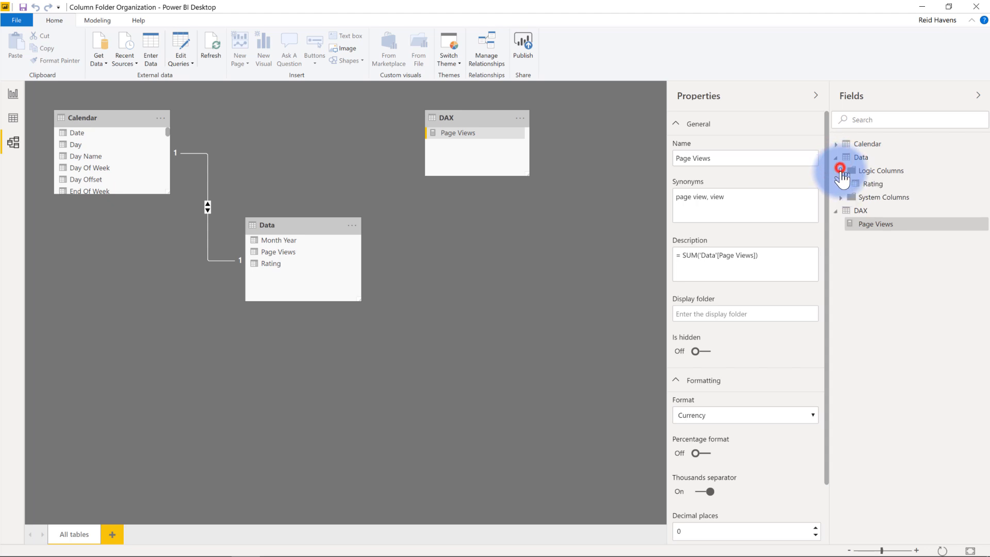
pyautogui.click(873, 183)
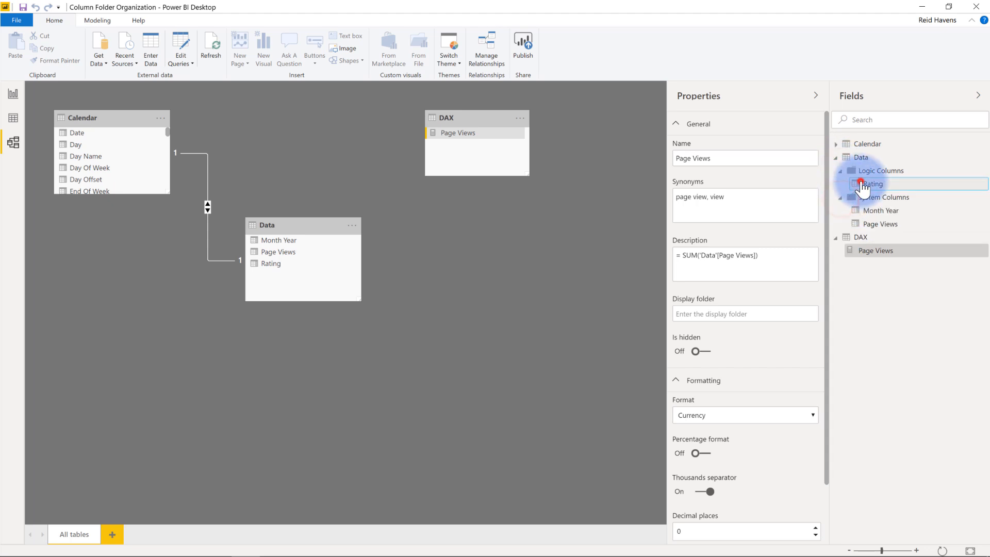
pyautogui.click(874, 184)
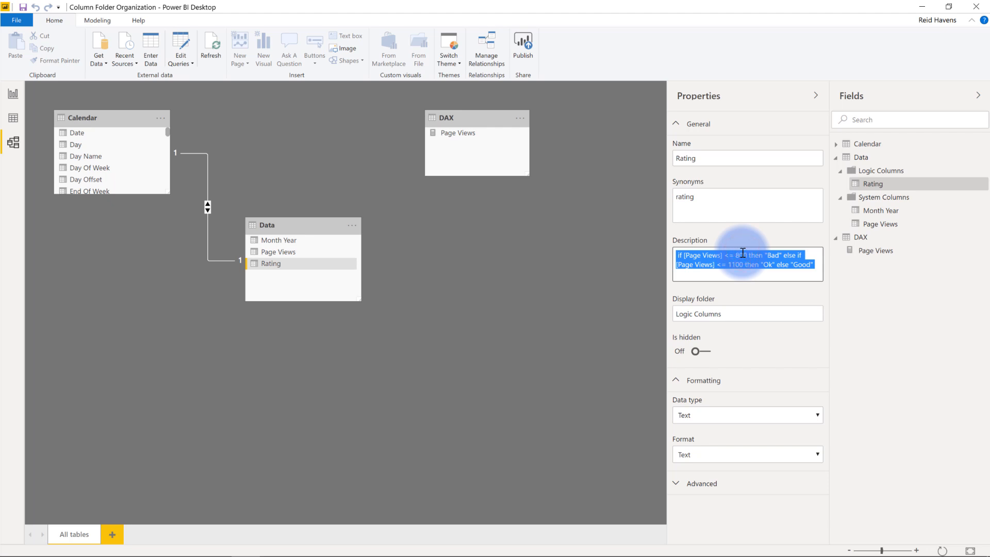
pyautogui.click(747, 314)
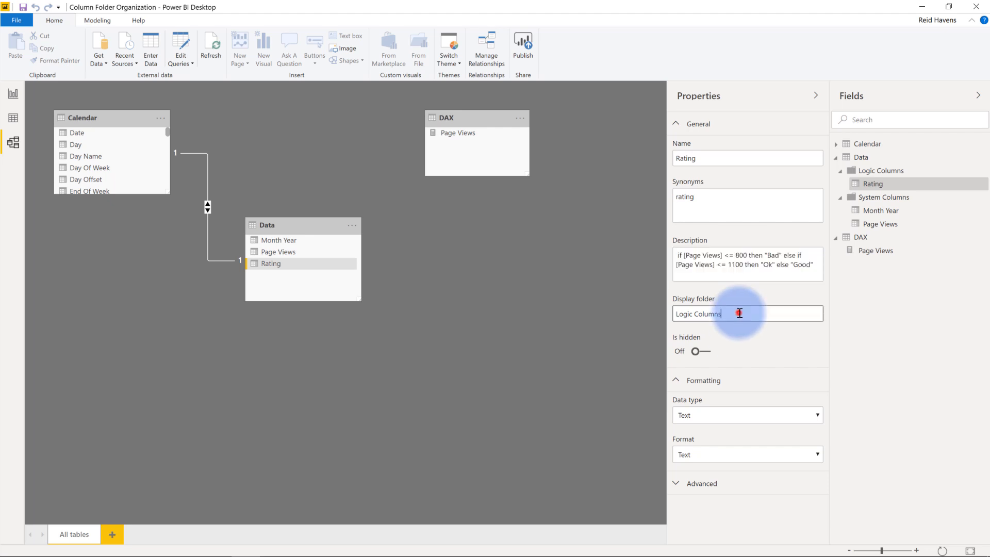
pyautogui.doubleClick(698, 314)
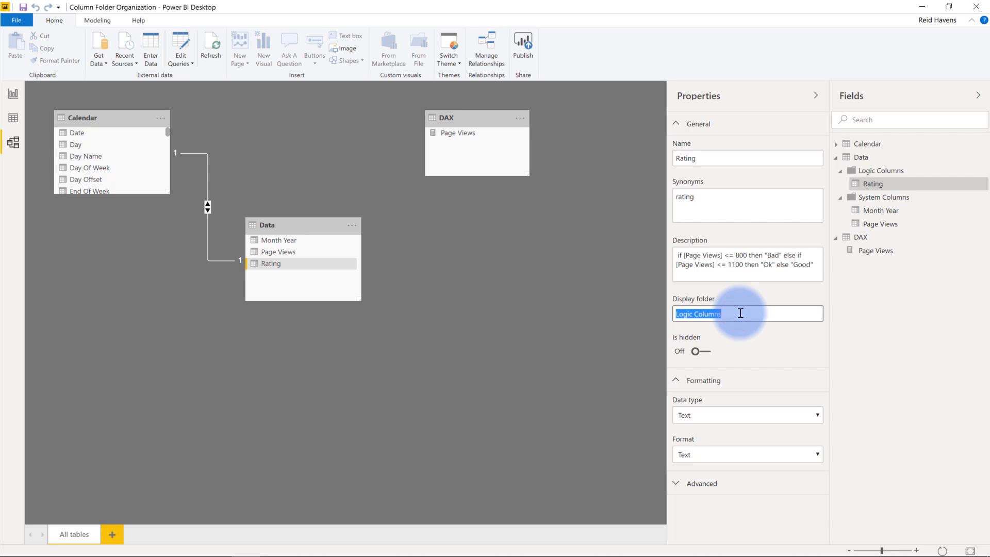
pyautogui.click(878, 211)
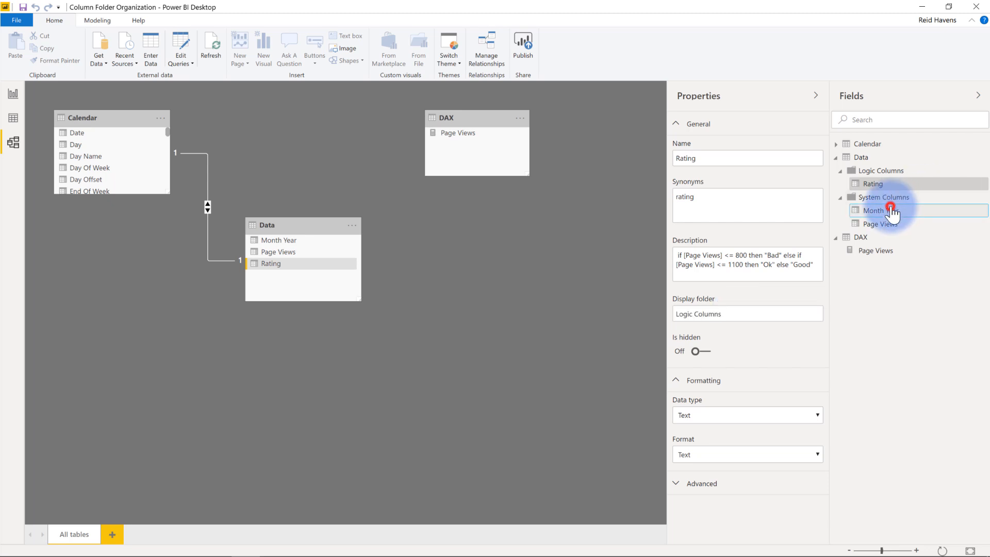